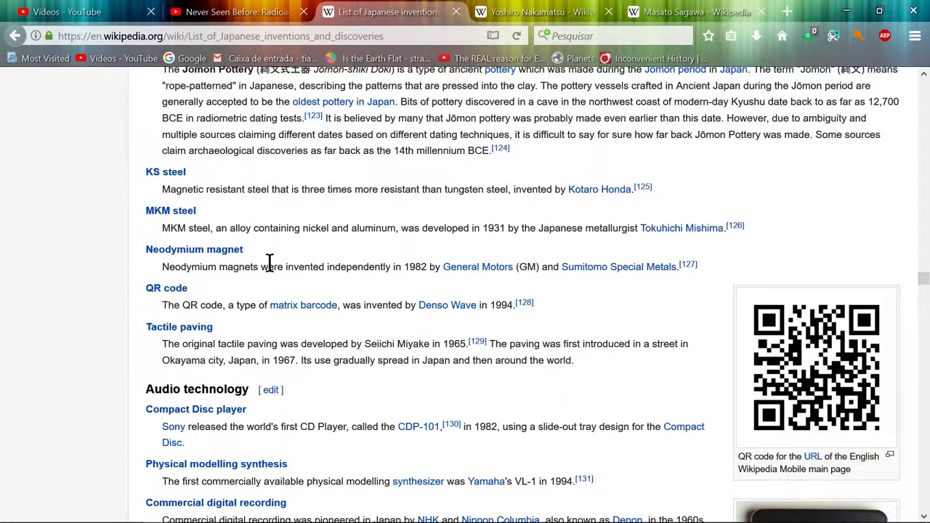
mouse_move(400, 270)
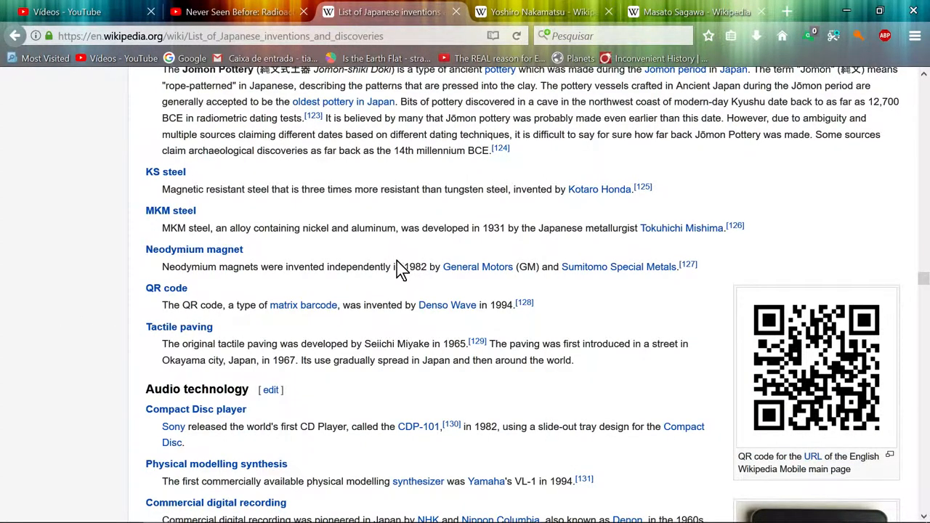
mouse_move(392, 270)
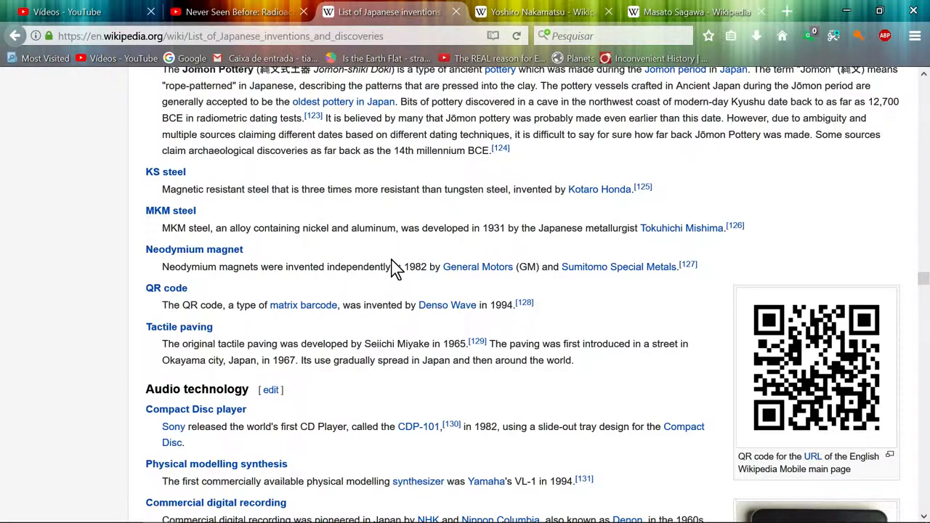
mouse_move(407, 261)
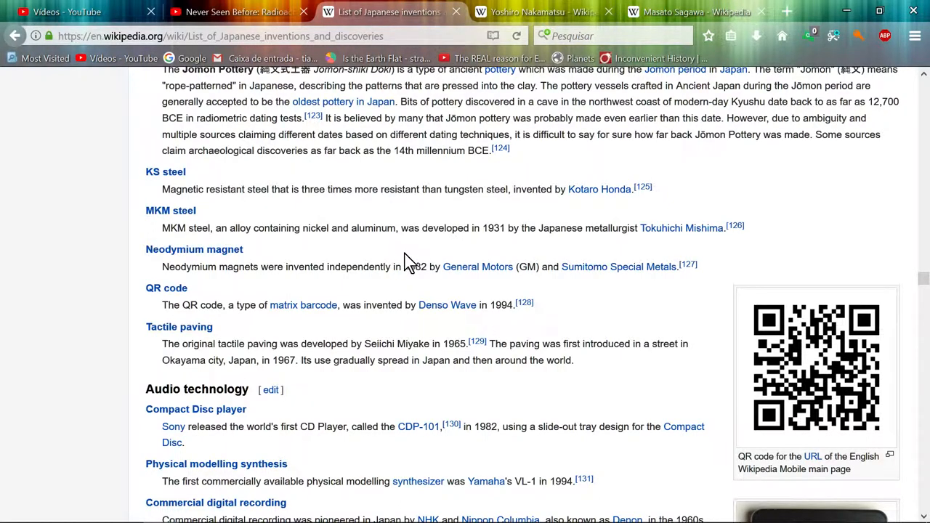
mouse_move(393, 266)
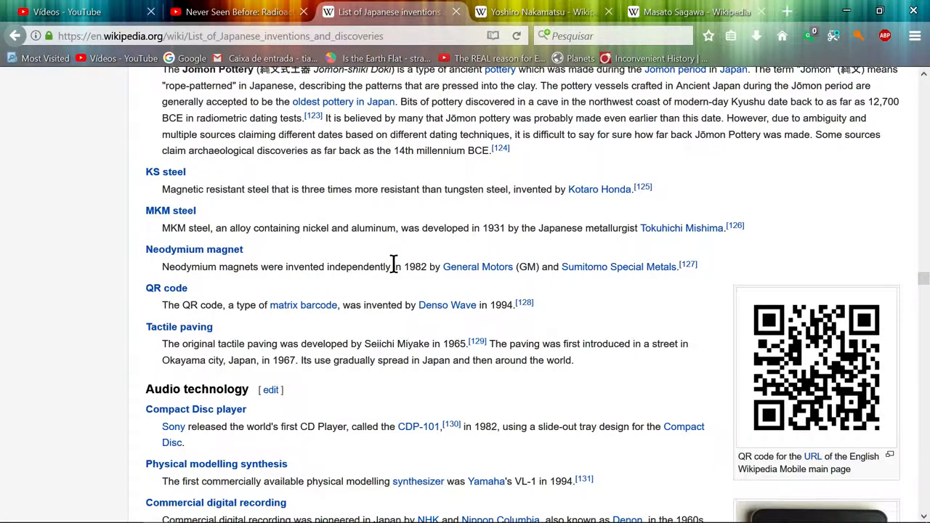
mouse_move(159, 250)
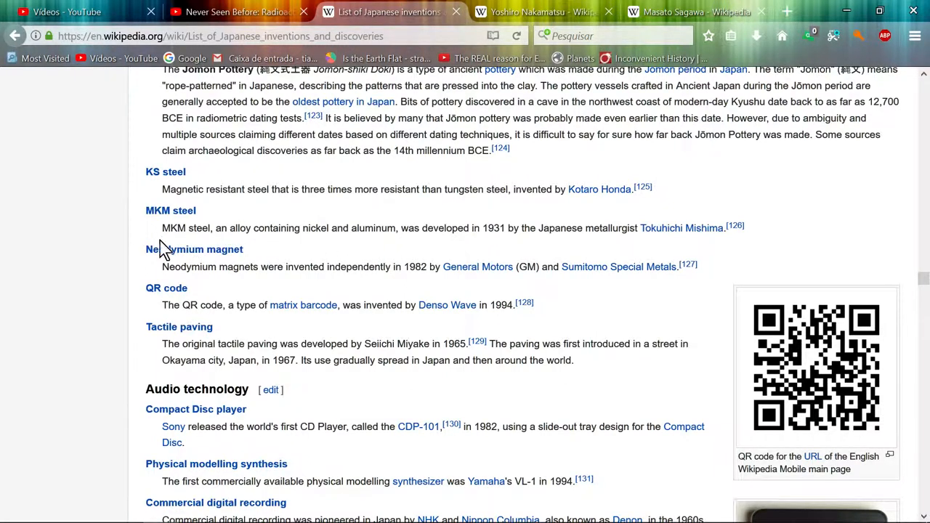
mouse_move(138, 247)
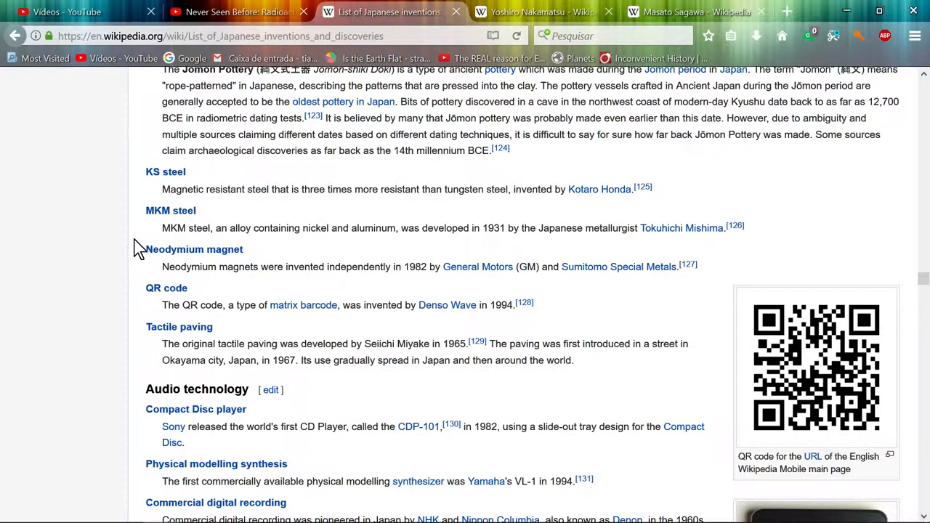
mouse_move(146, 263)
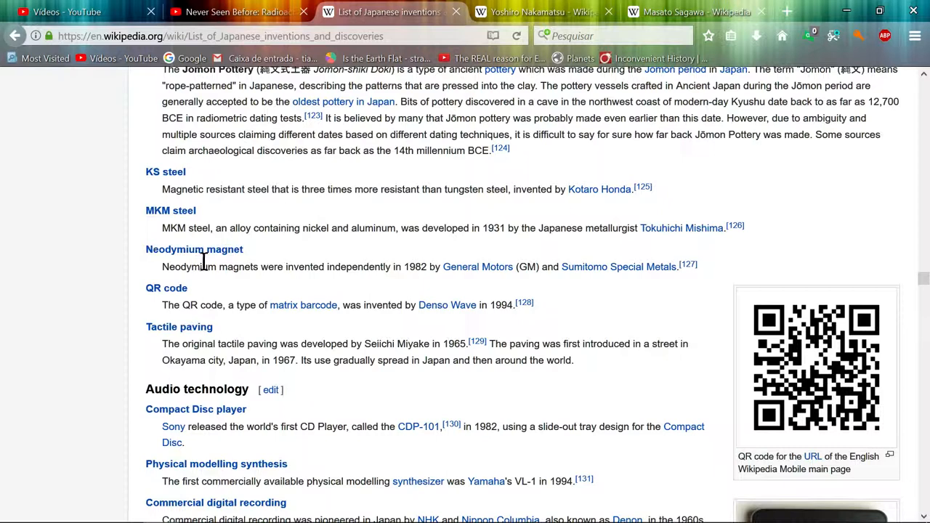
mouse_move(128, 265)
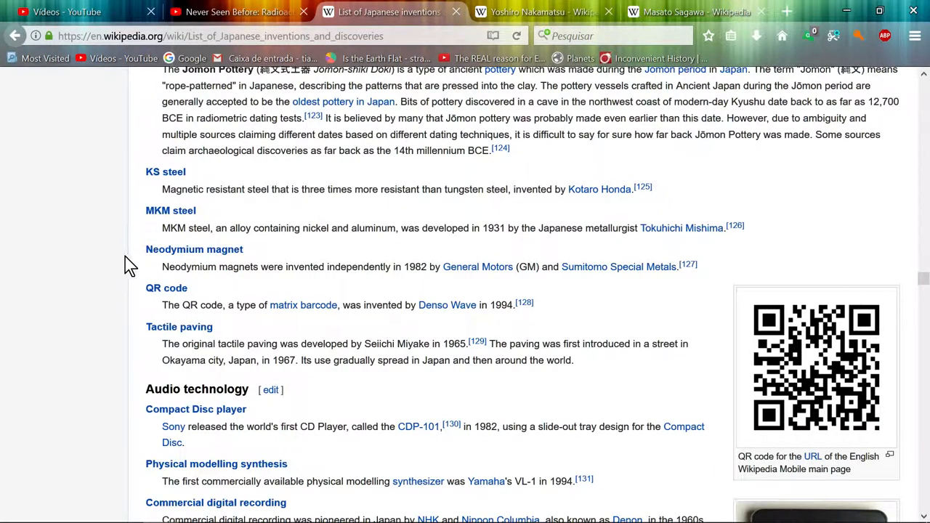
mouse_move(128, 243)
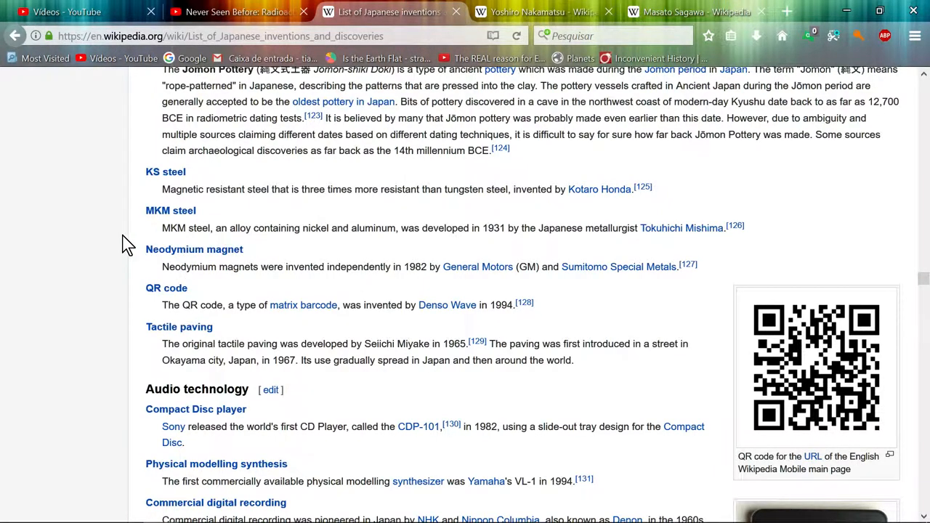
mouse_move(357, 263)
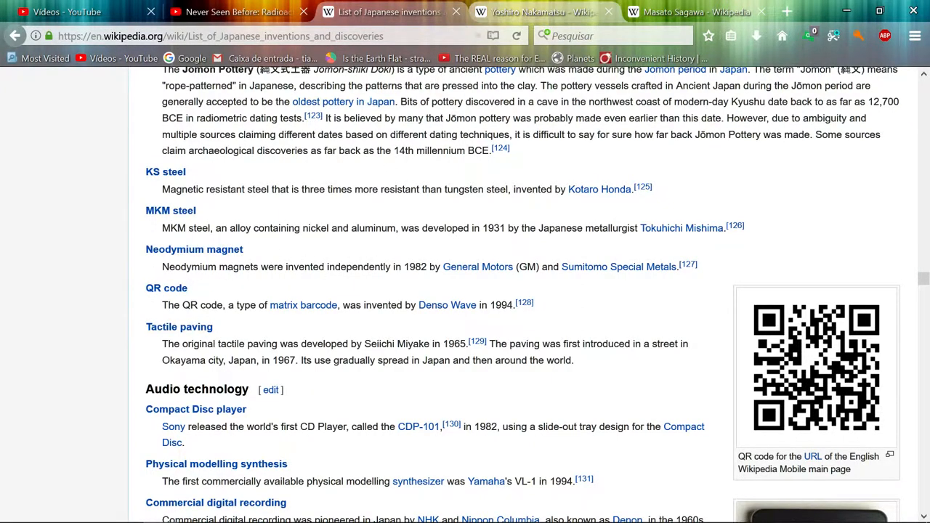
Go to the Masato Sagawa tab and scroll through his early life and career sections
click(548, 12)
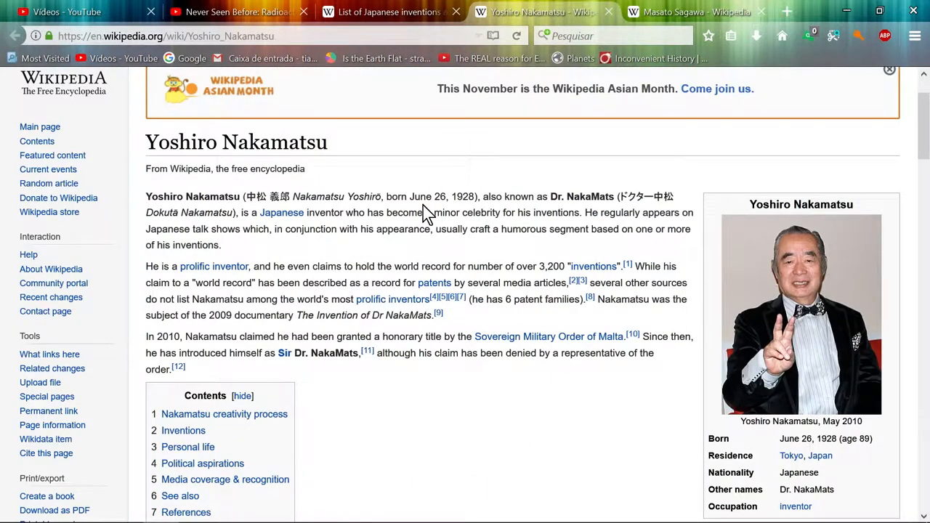
click(704, 12)
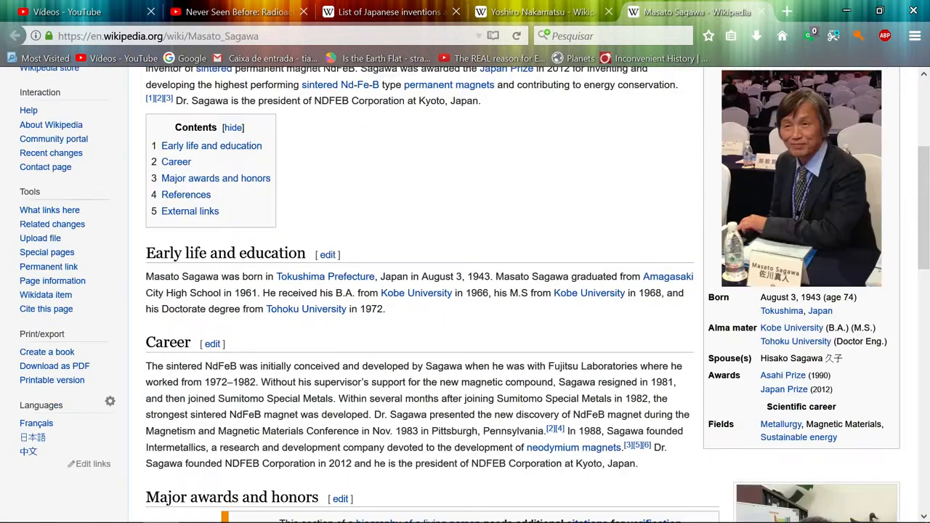
mouse_move(289, 398)
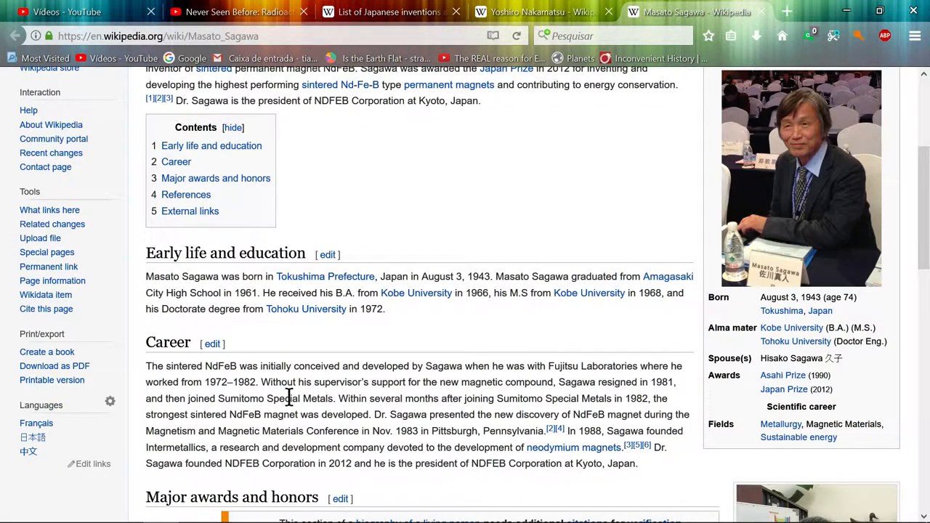
mouse_move(409, 349)
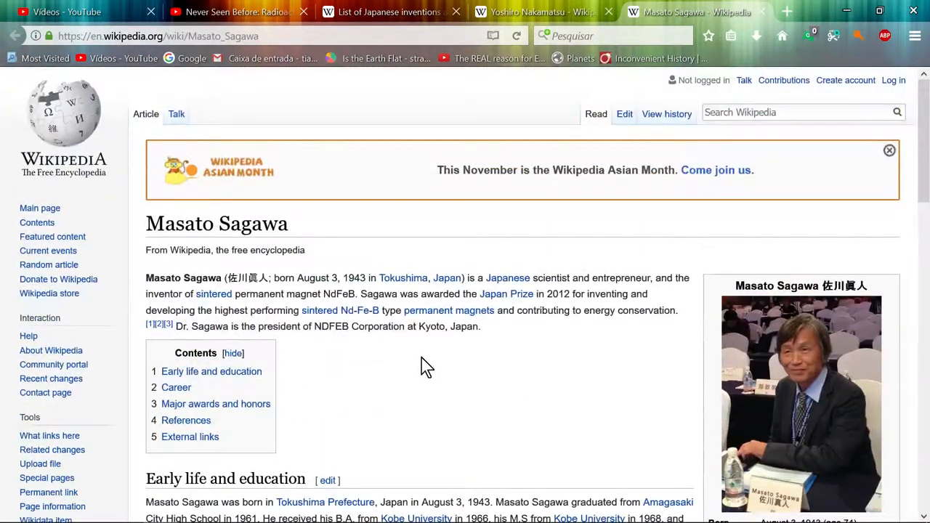
scroll(down, 3)
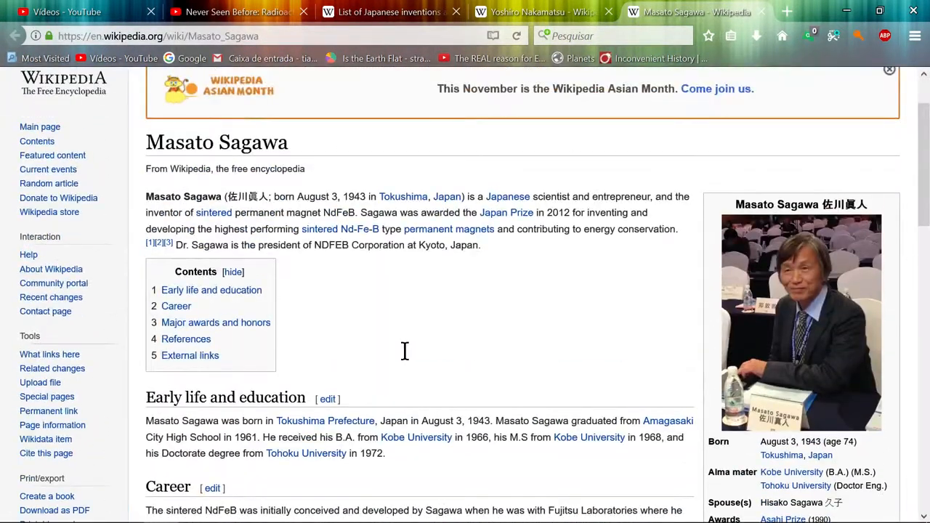
mouse_move(406, 360)
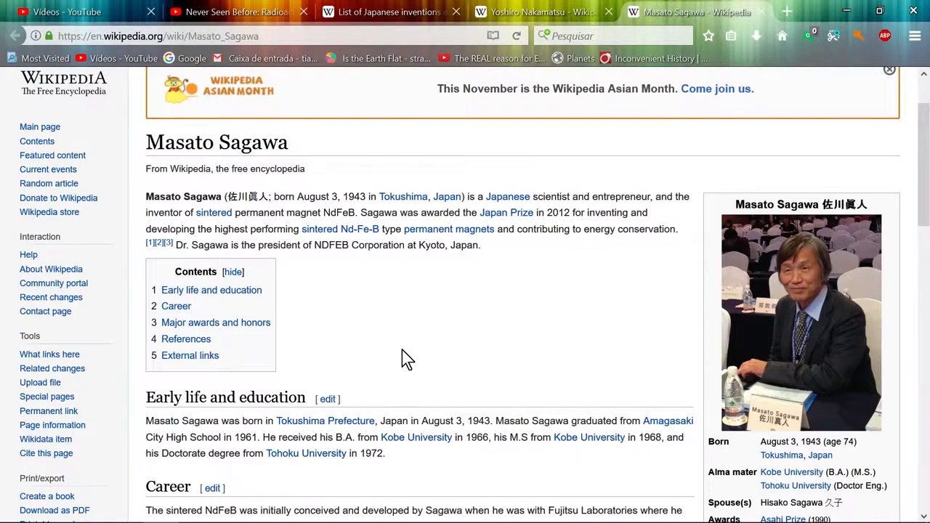
mouse_move(350, 229)
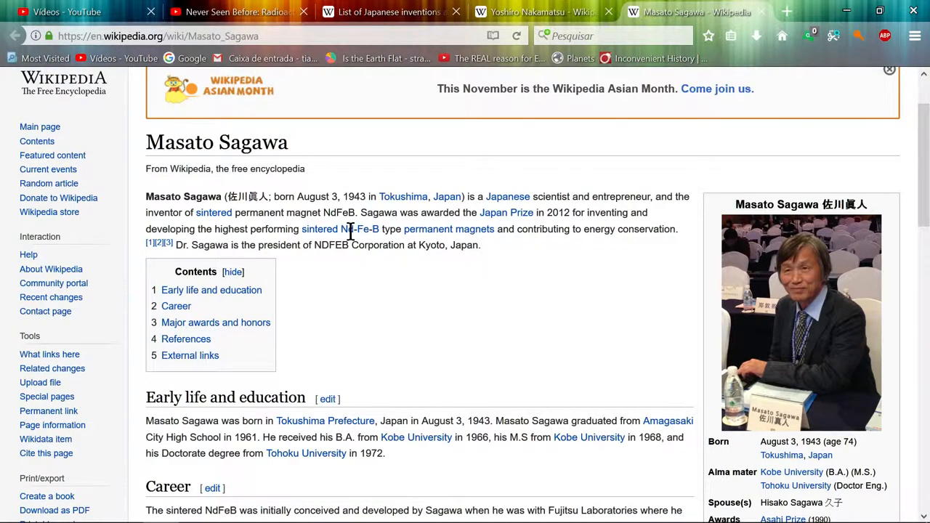
scroll(down, 3)
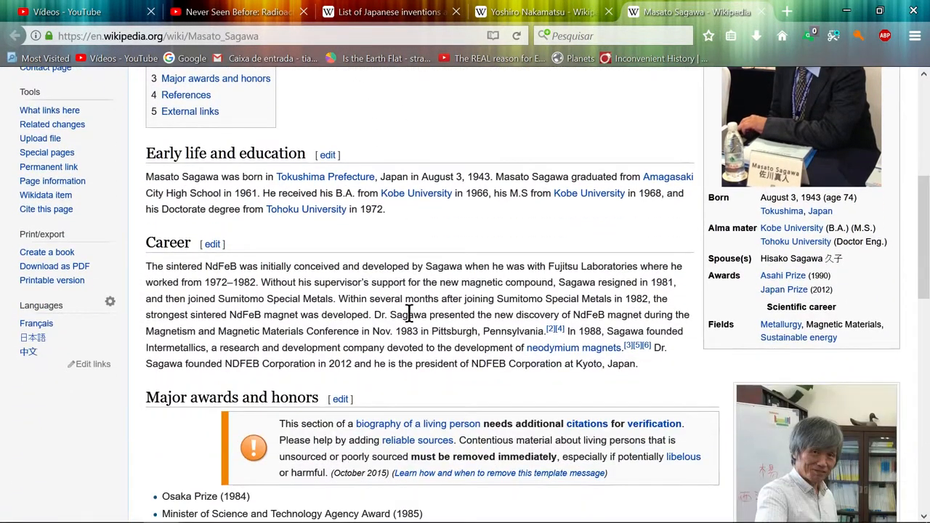
Go back to the Yoshiro Nakamatsu tab and scroll down toward his patented inventions
click(555, 11)
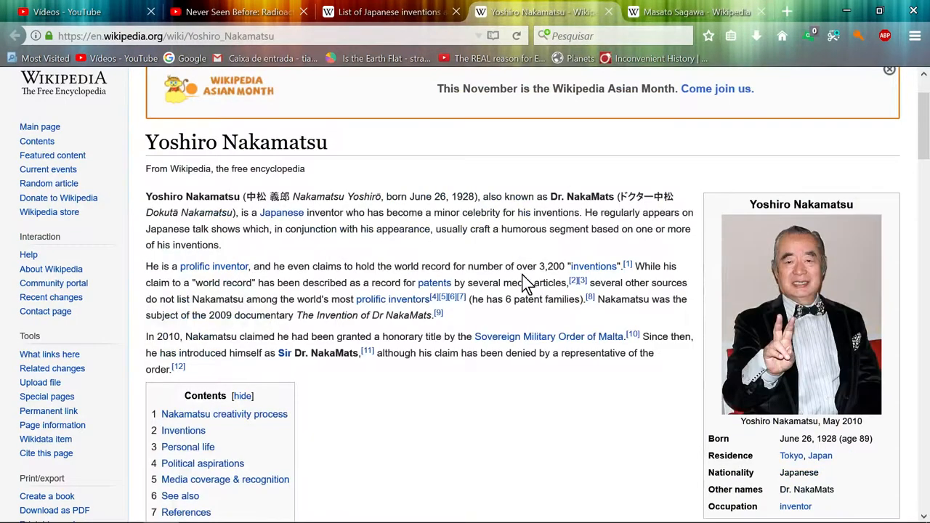
scroll(down, 3)
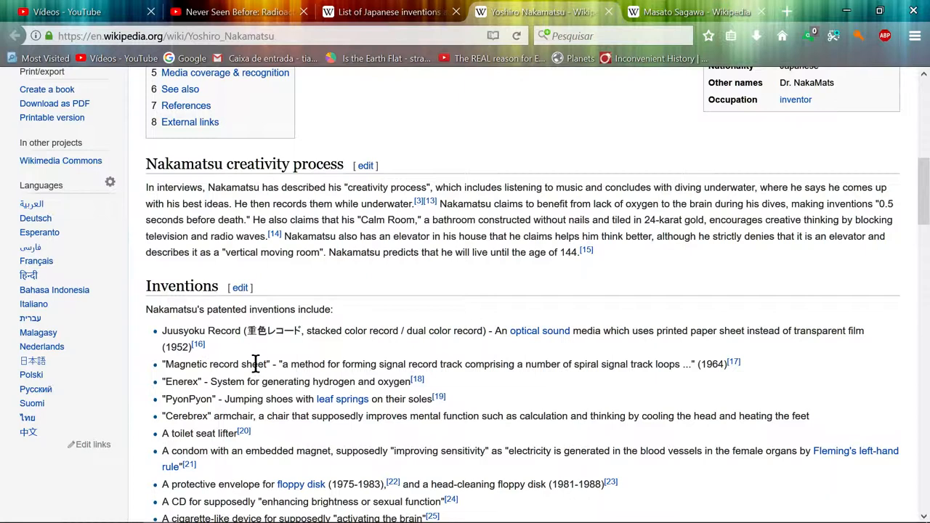
mouse_move(349, 363)
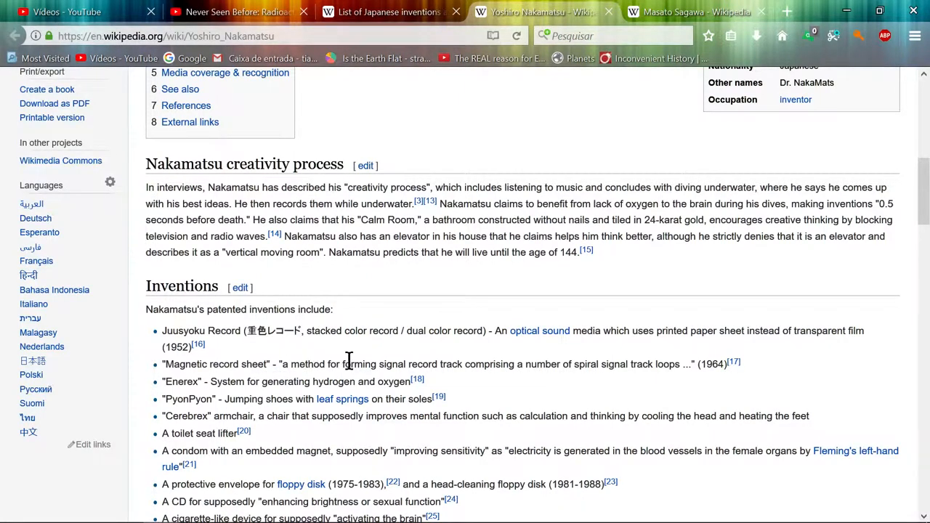
mouse_move(452, 374)
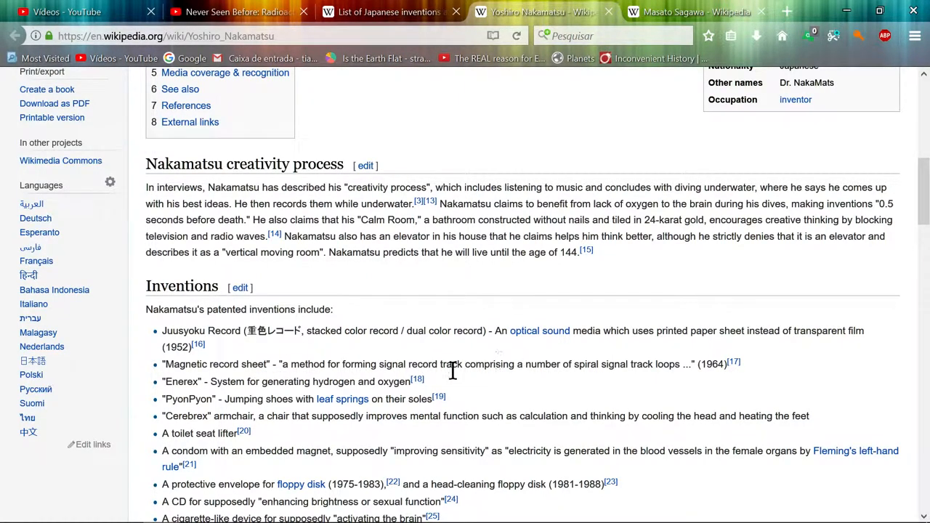
mouse_move(594, 388)
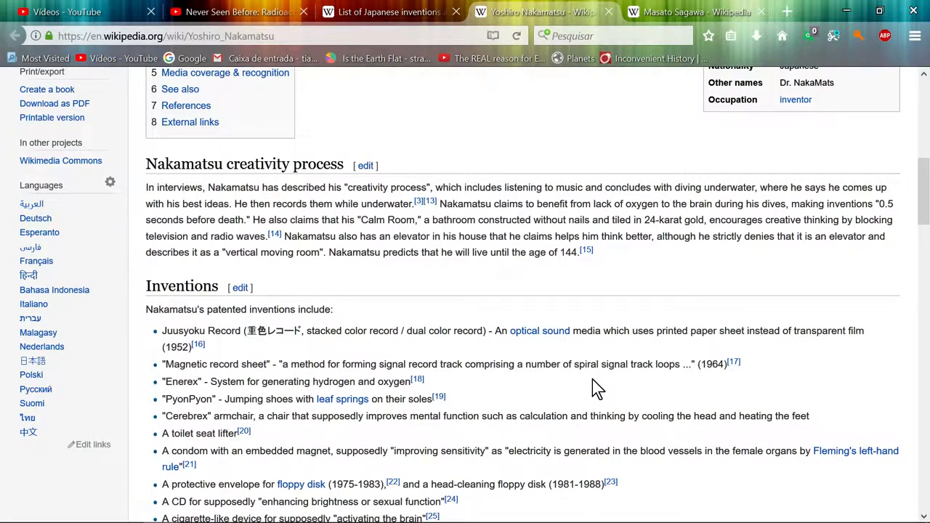
mouse_move(455, 356)
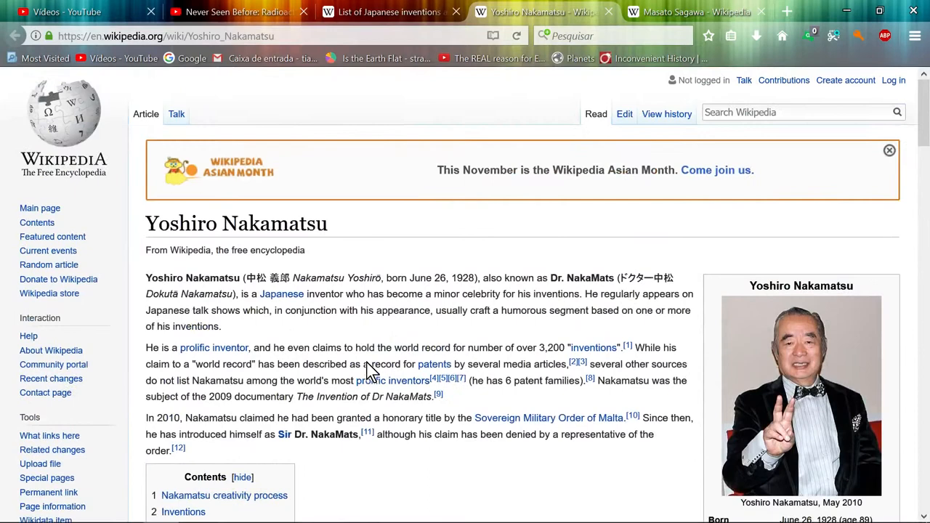
mouse_move(348, 259)
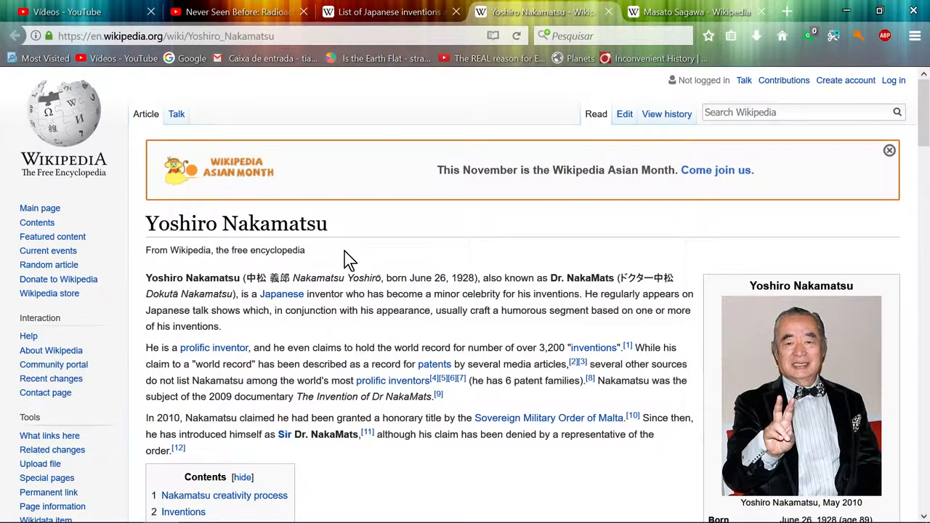
mouse_move(483, 248)
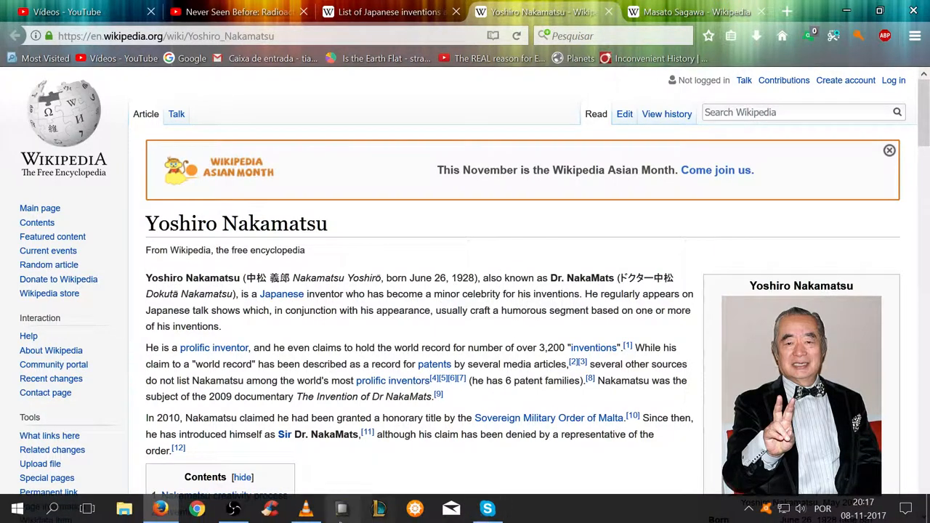
mouse_move(237, 516)
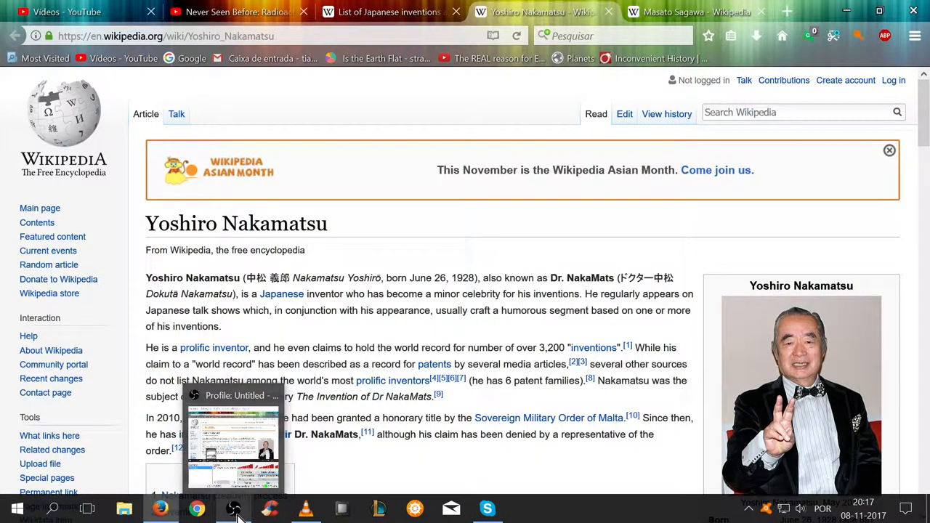
Check the OBS audio device settings, close them, and bring the VLC documentary window forward
click(304, 508)
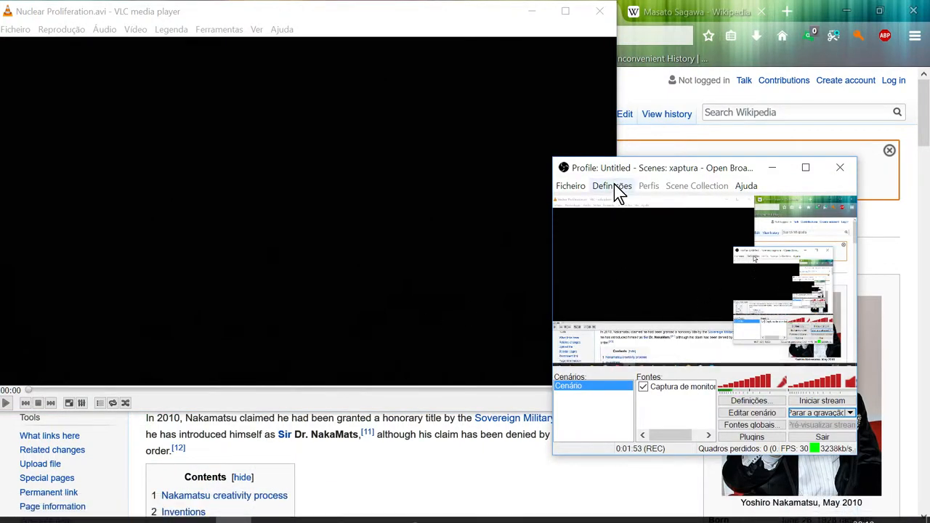
click(610, 185)
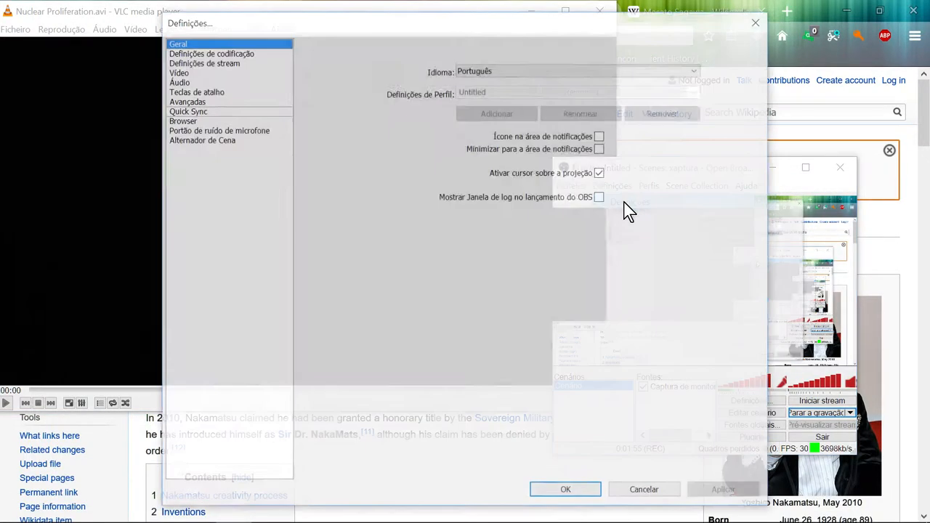
click(178, 82)
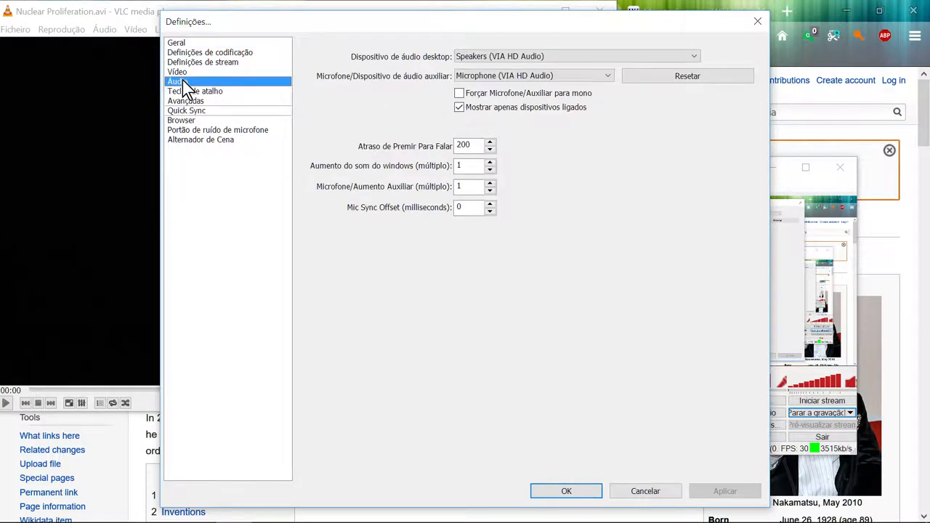
click(566, 491)
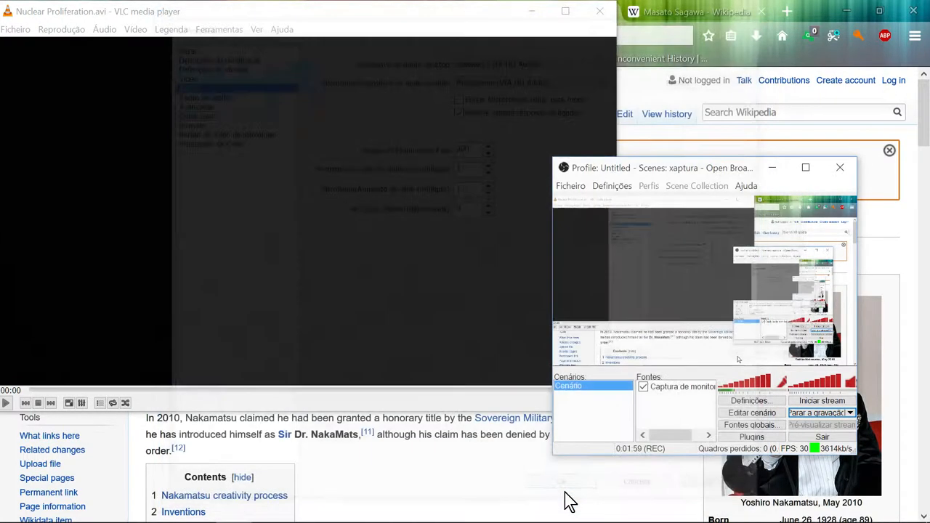
click(840, 167)
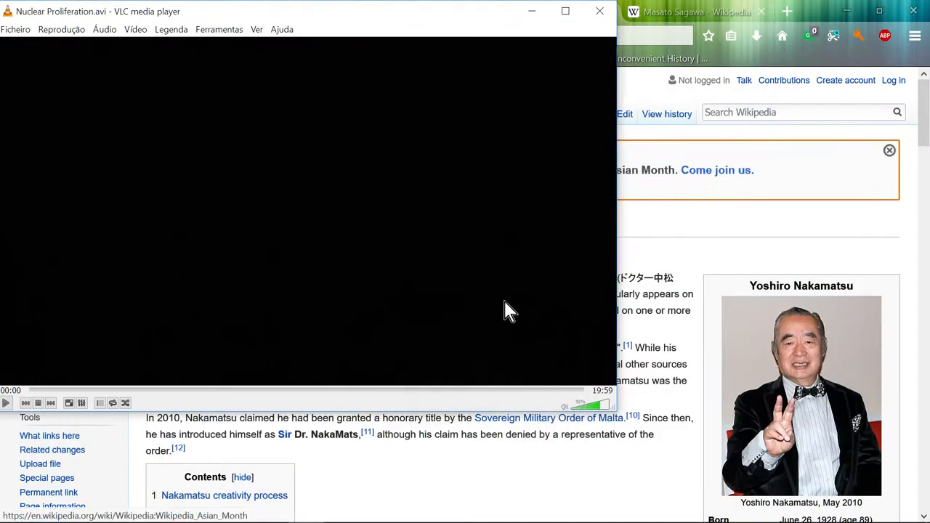
Play the Nuclear Proliferation documentary to 01:11, pause, close VLC, and go to the YouTube tab
click(6, 403)
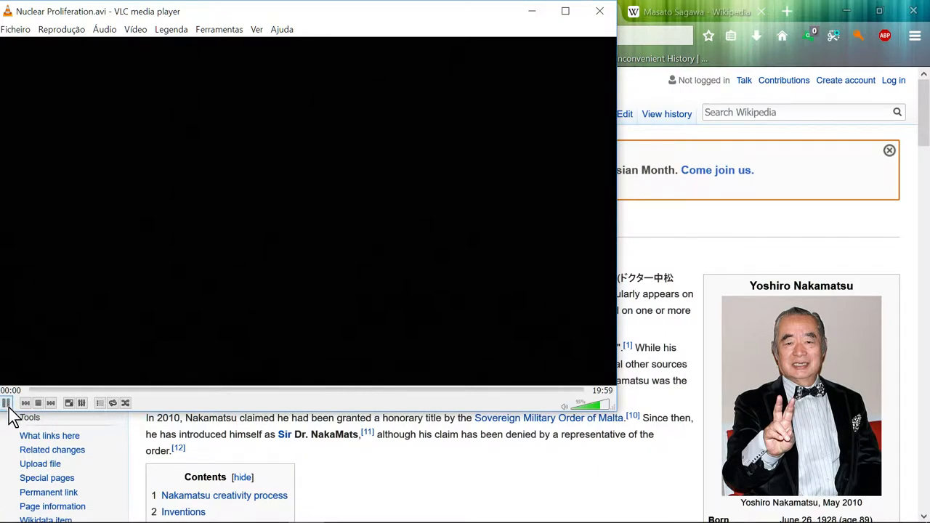
click(7, 402)
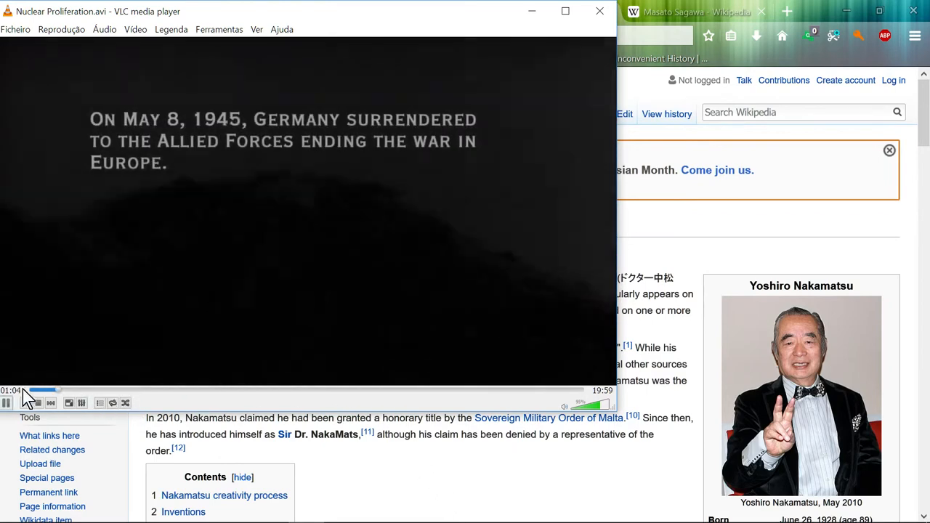
click(10, 402)
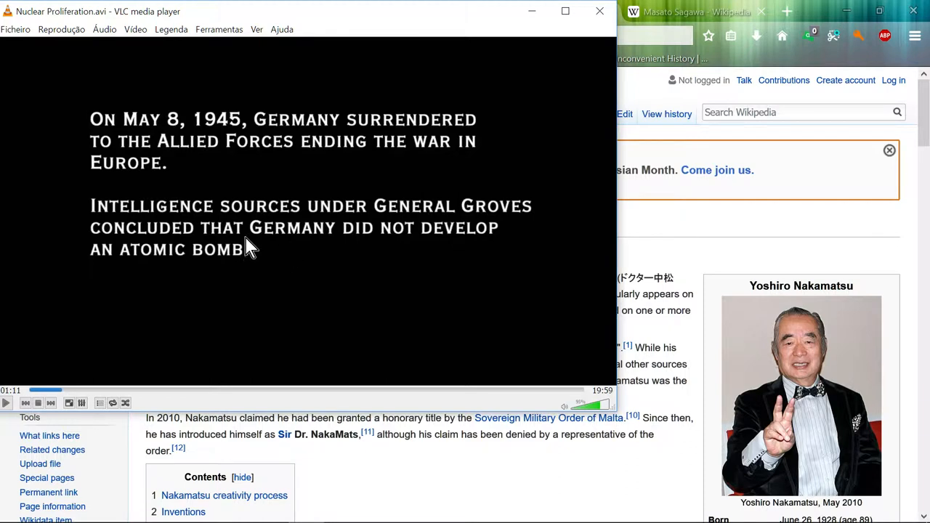
mouse_move(146, 264)
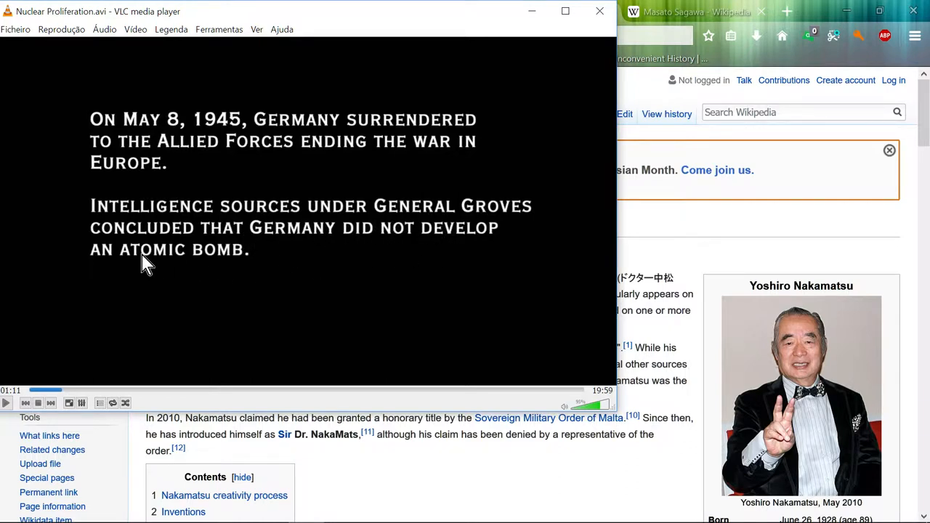
mouse_move(337, 247)
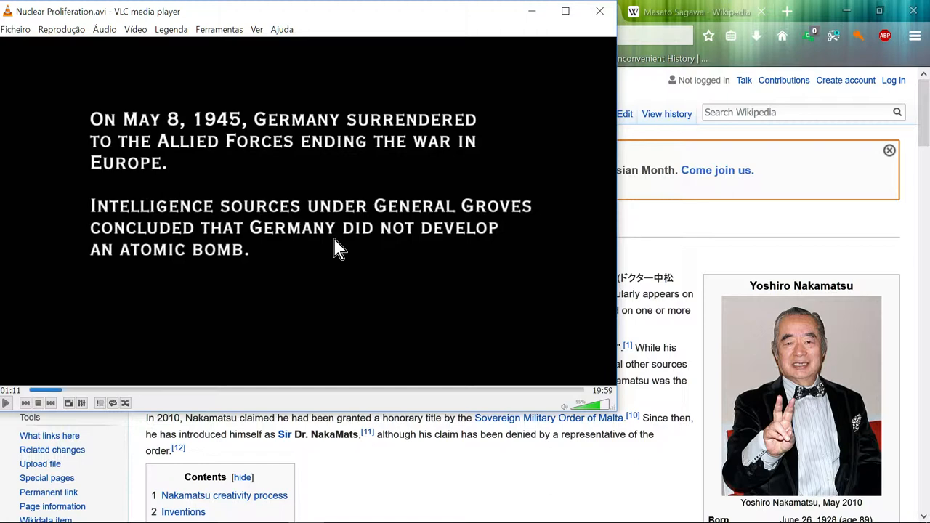
mouse_move(673, 211)
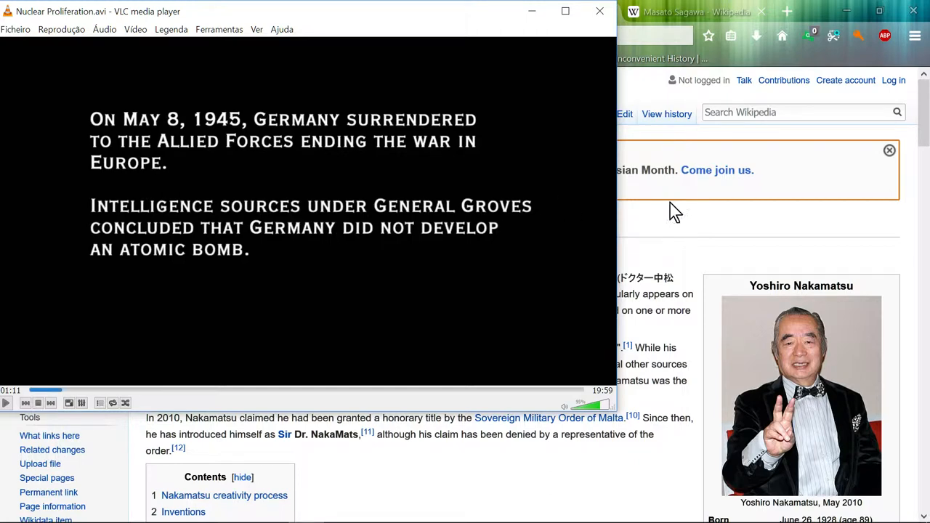
mouse_move(465, 180)
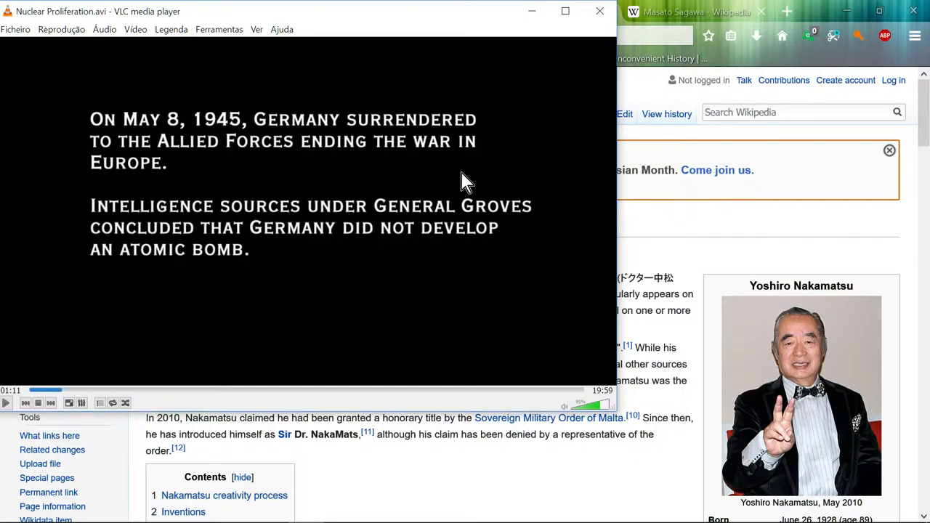
mouse_move(476, 178)
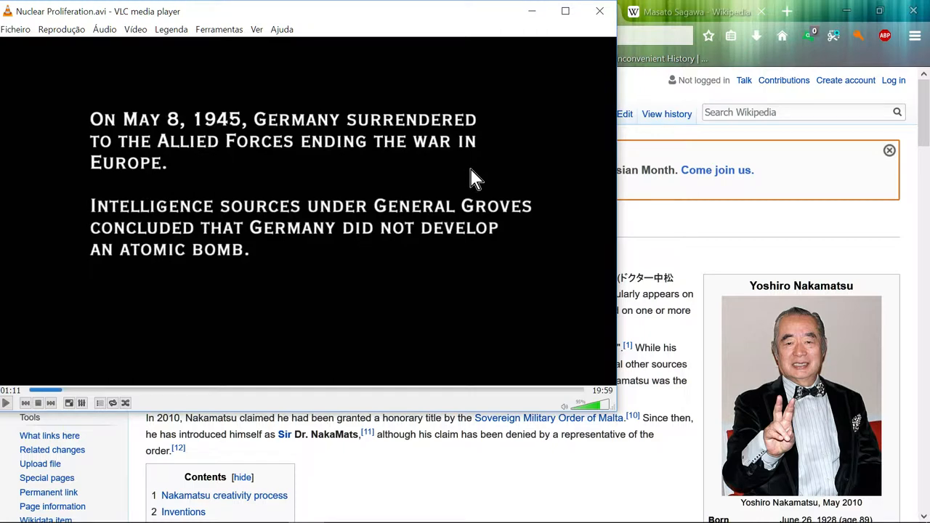
mouse_move(572, 52)
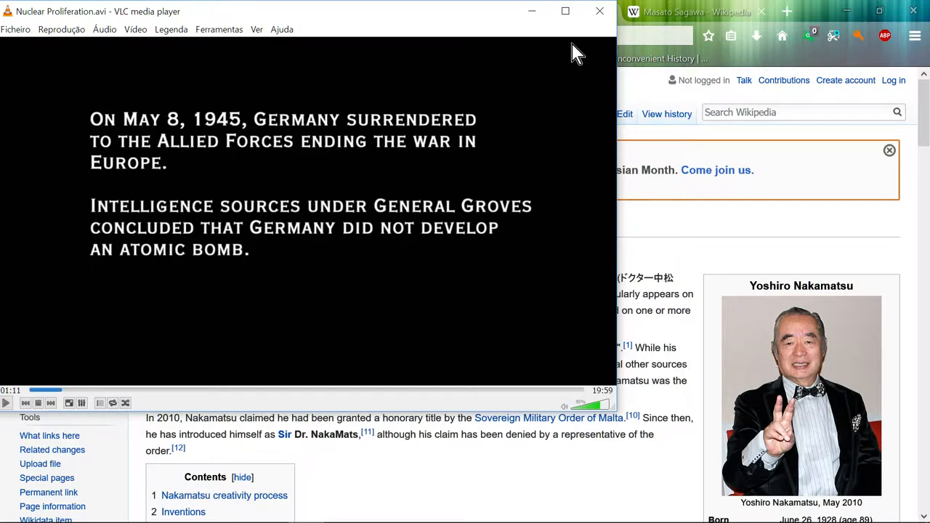
mouse_move(595, 12)
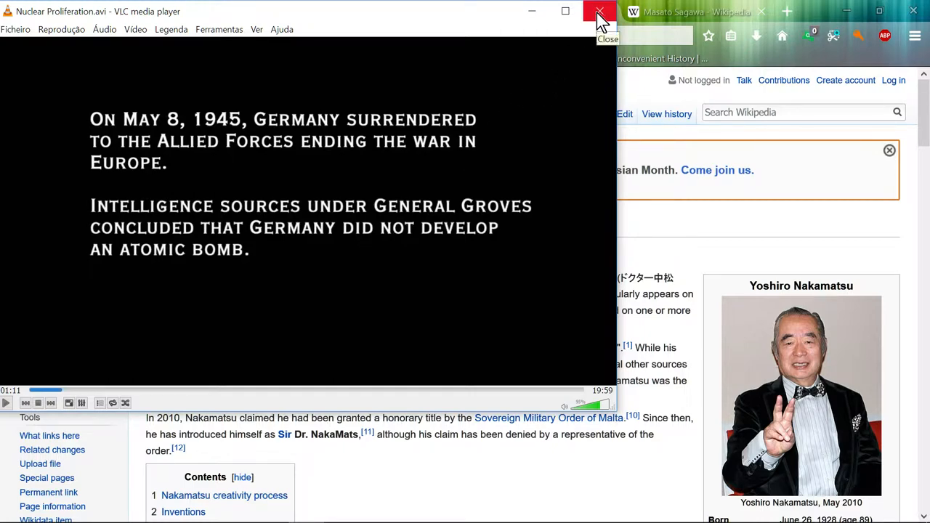
click(597, 11)
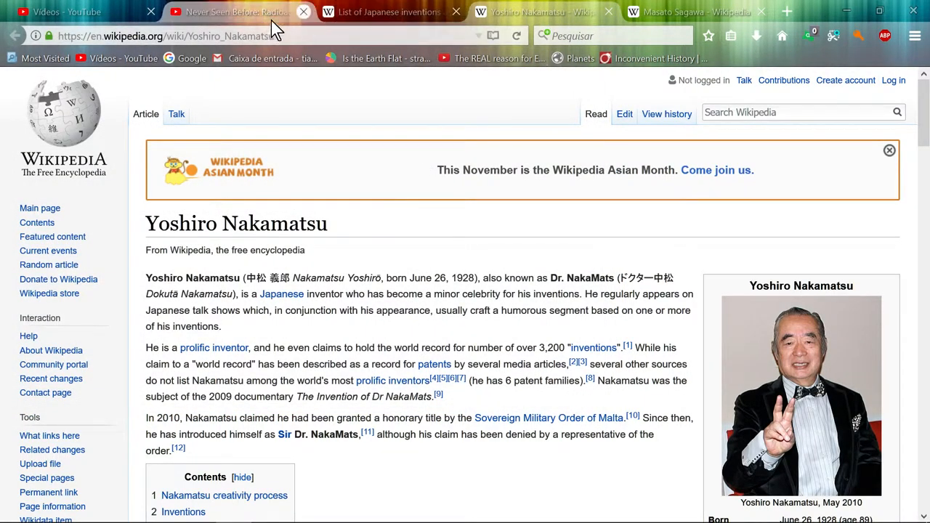
click(233, 11)
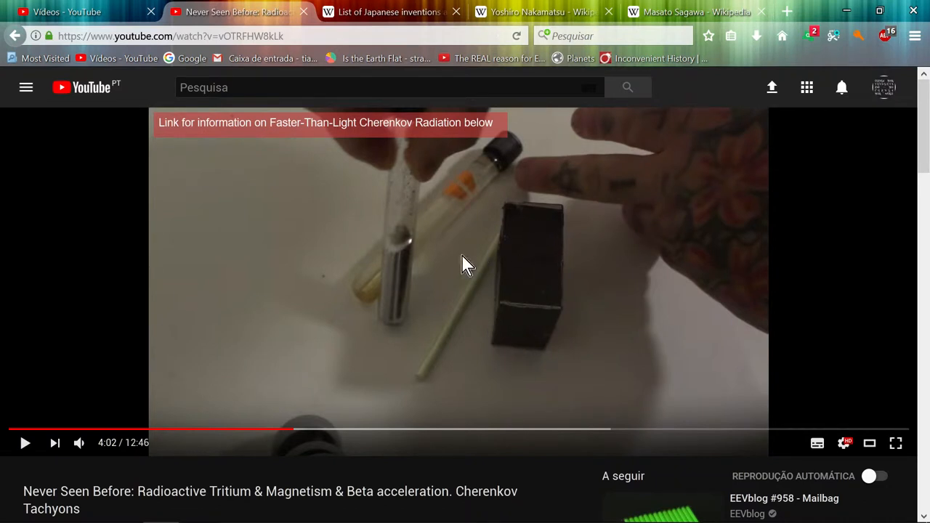
mouse_move(442, 235)
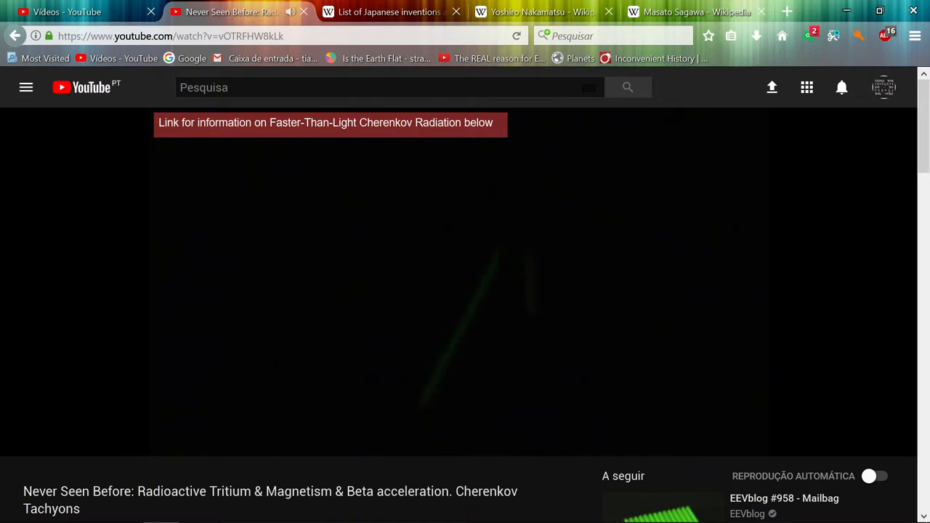
mouse_move(57, 325)
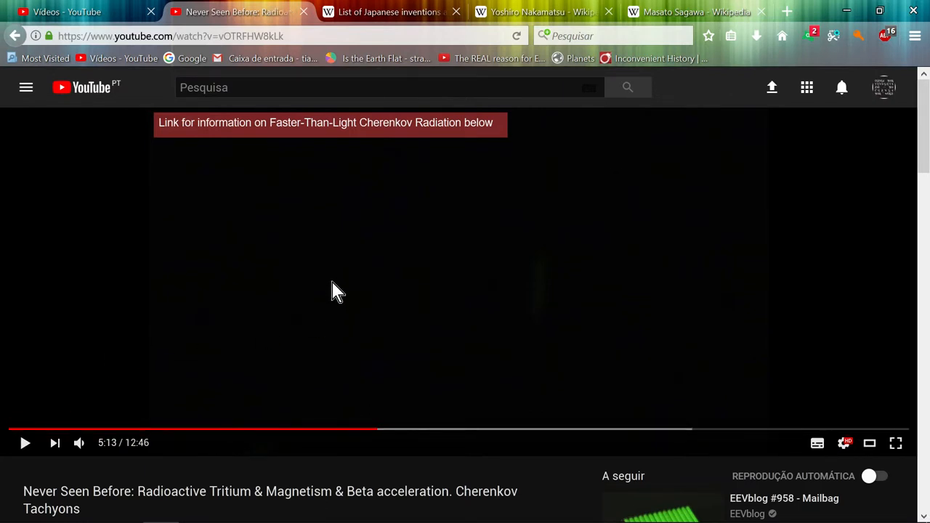
mouse_move(343, 274)
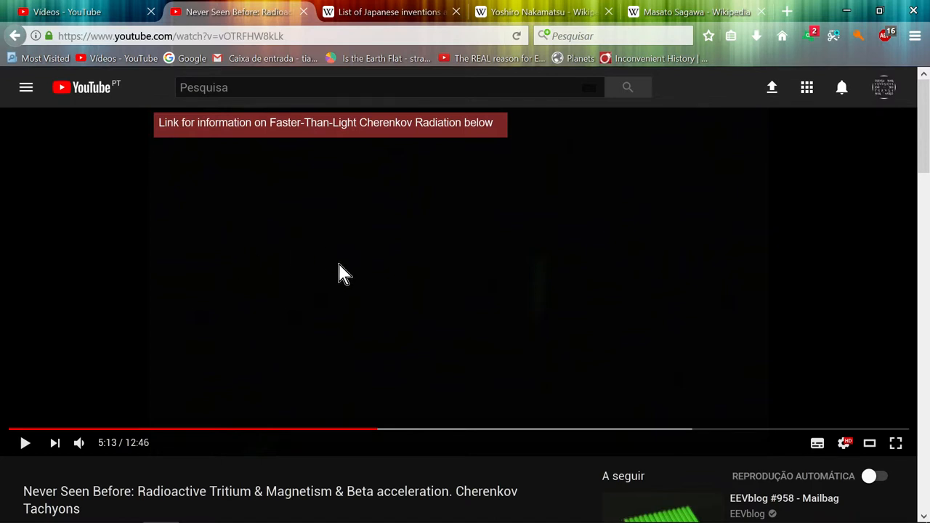
mouse_move(374, 260)
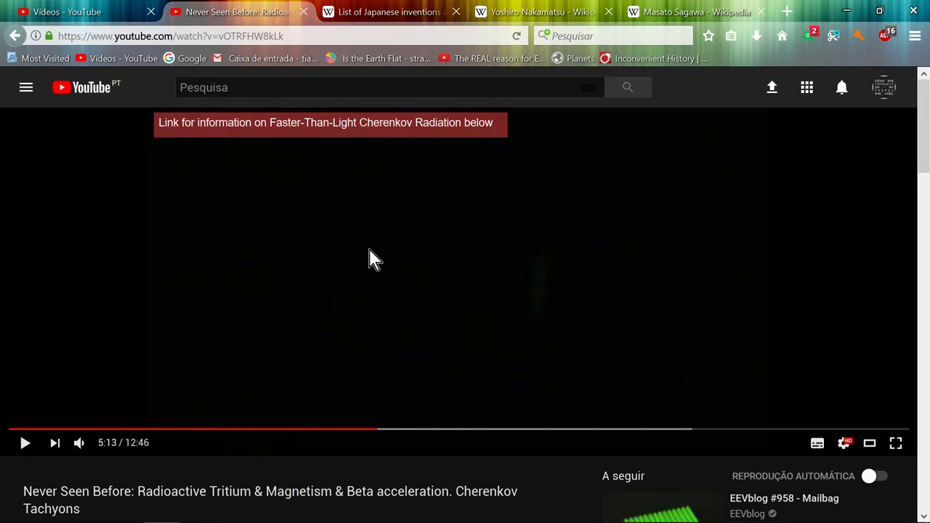
mouse_move(353, 259)
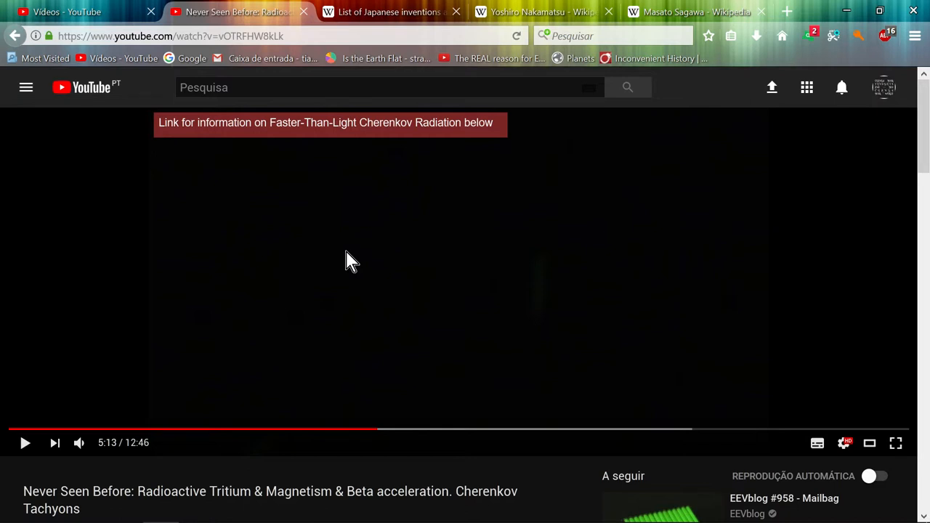
mouse_move(394, 173)
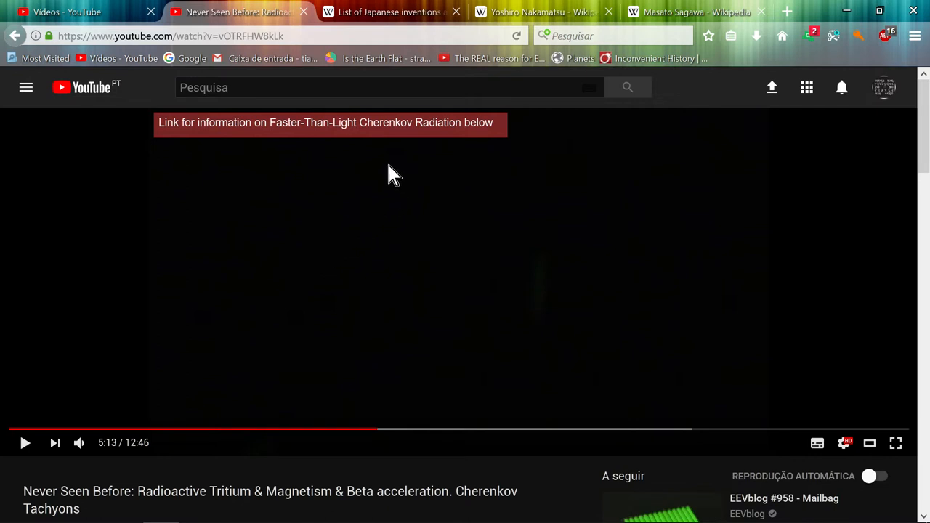
mouse_move(293, 337)
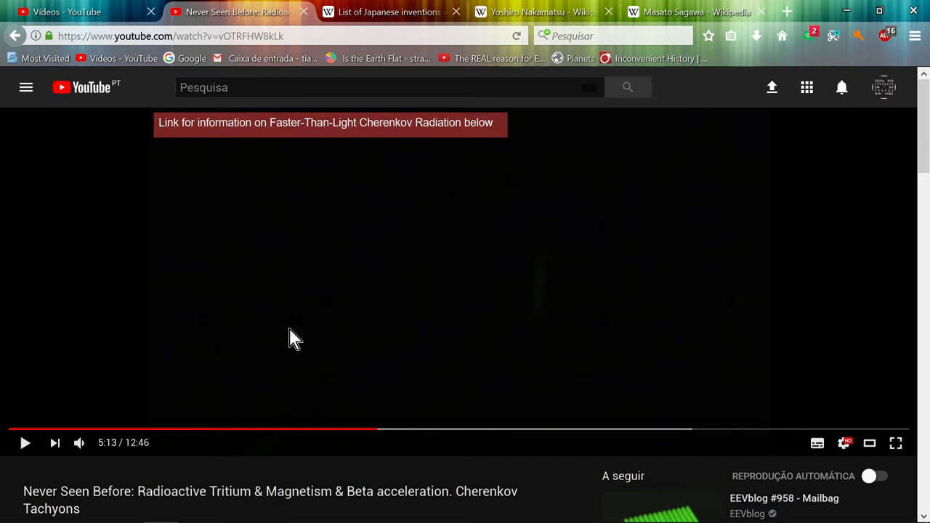
right_click(295, 337)
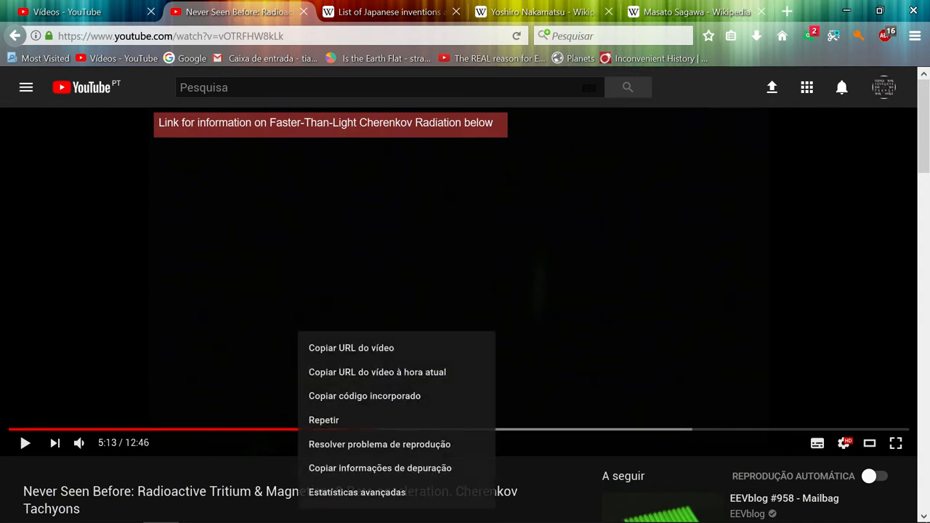
click(419, 232)
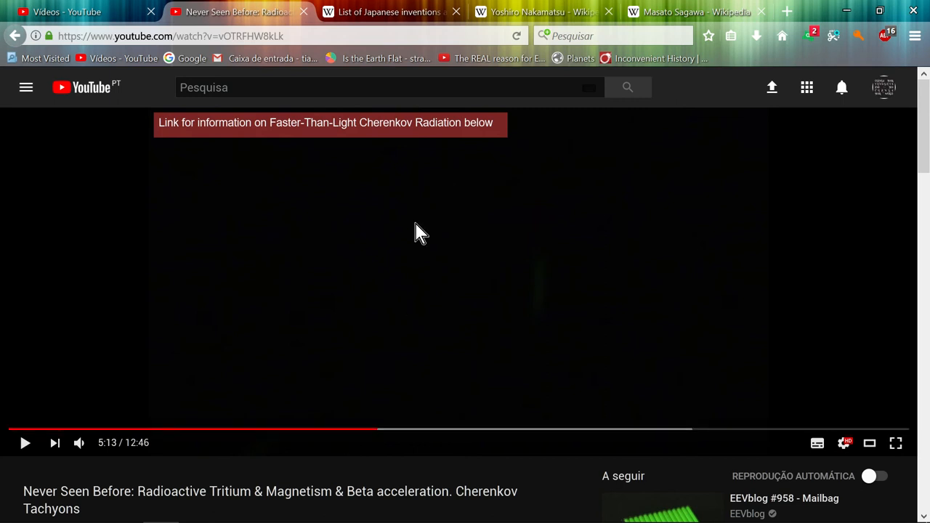